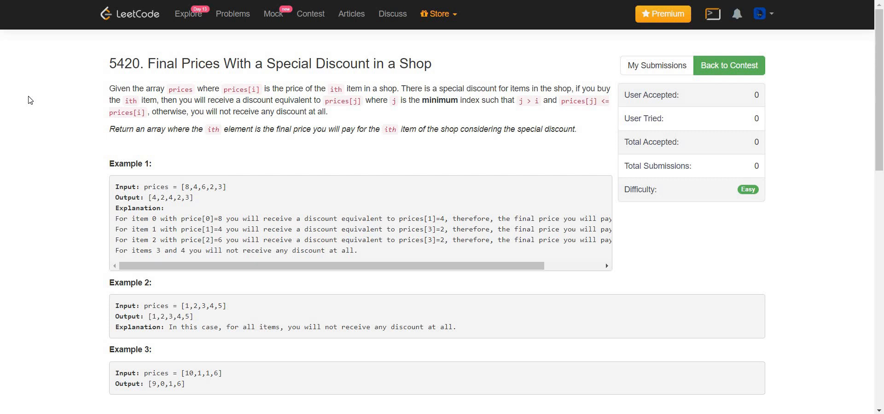
mouse_move(159, 133)
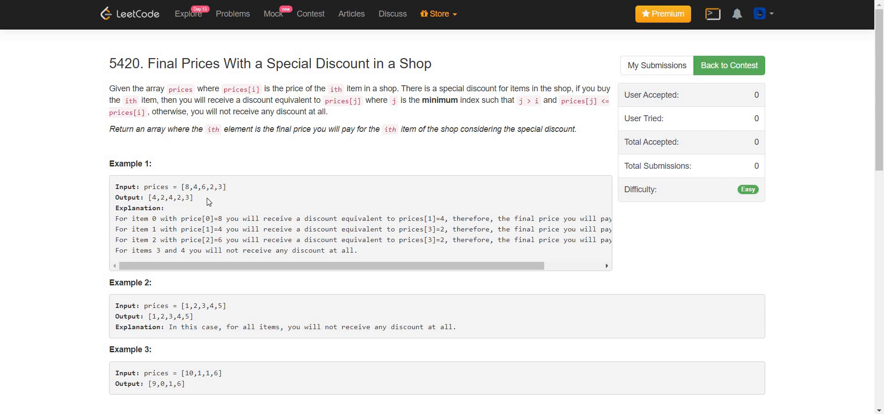
mouse_move(190, 190)
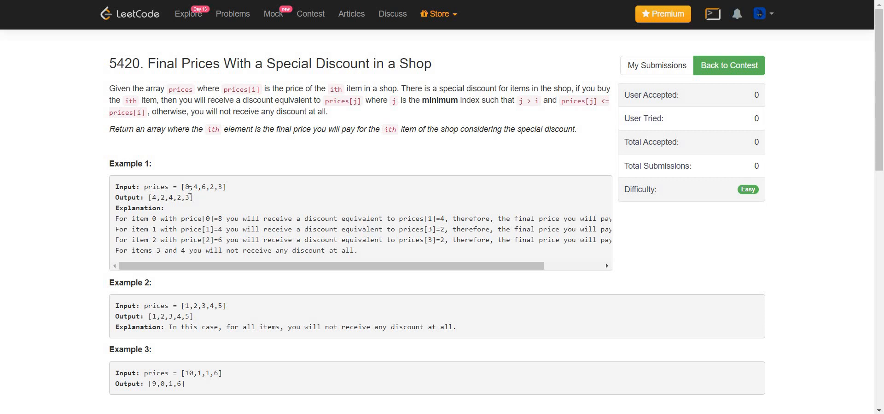
mouse_move(233, 202)
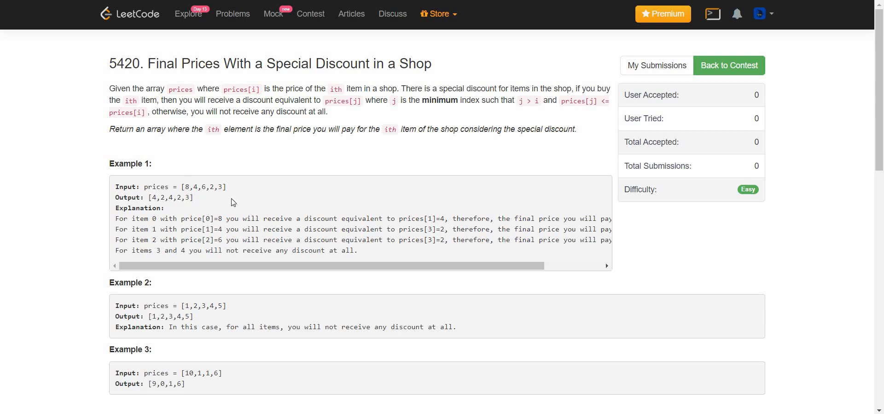
mouse_move(201, 198)
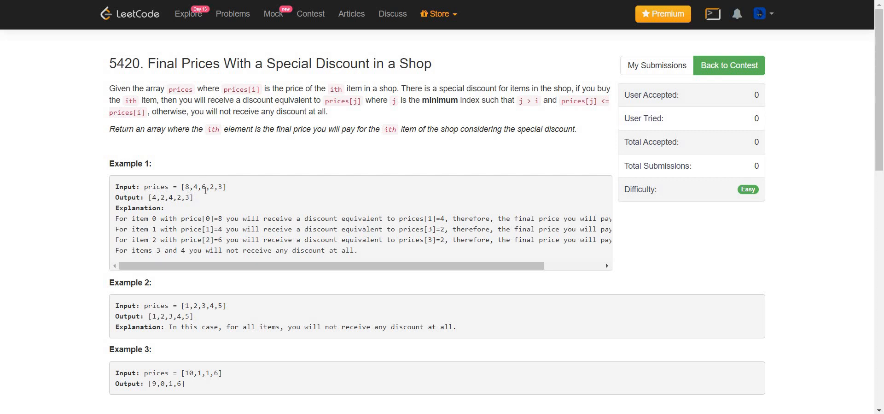
- Review the constraints (up to 500 prices, each at most 10^3), then return to Example 1
double_click(204, 187)
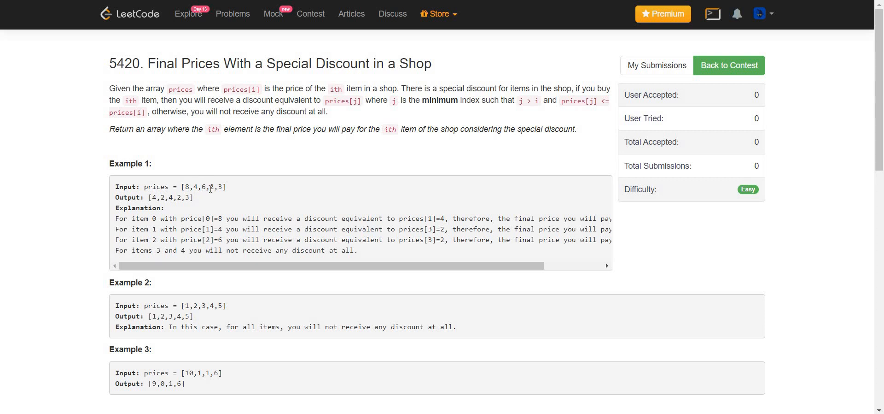
double_click(212, 187)
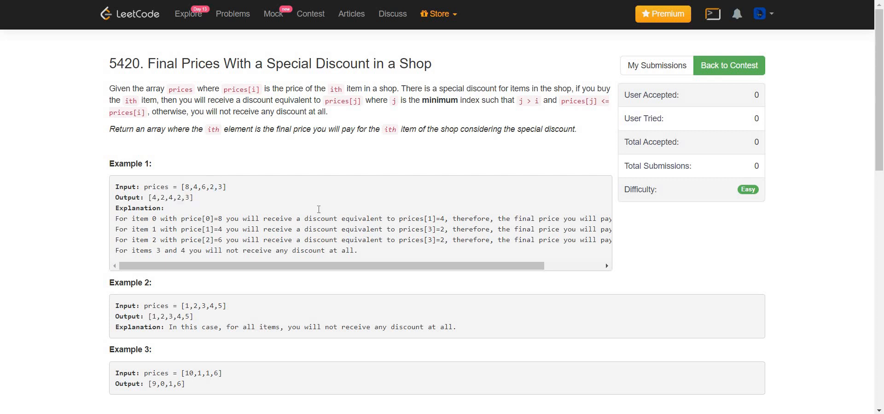
scroll("down", 3)
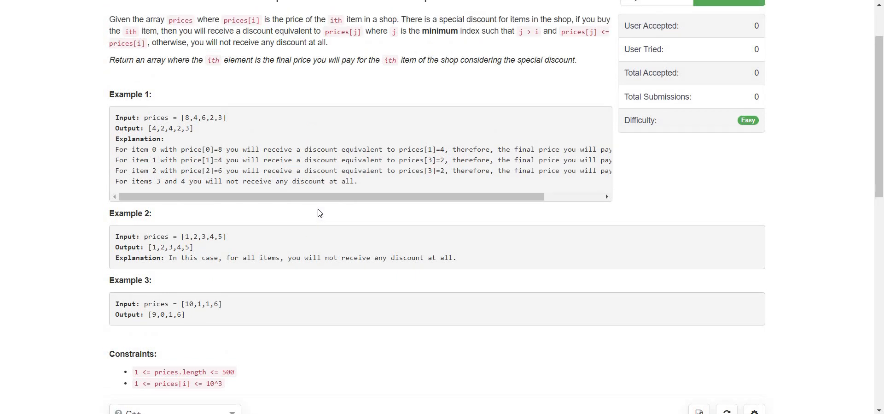
scroll("up", 3)
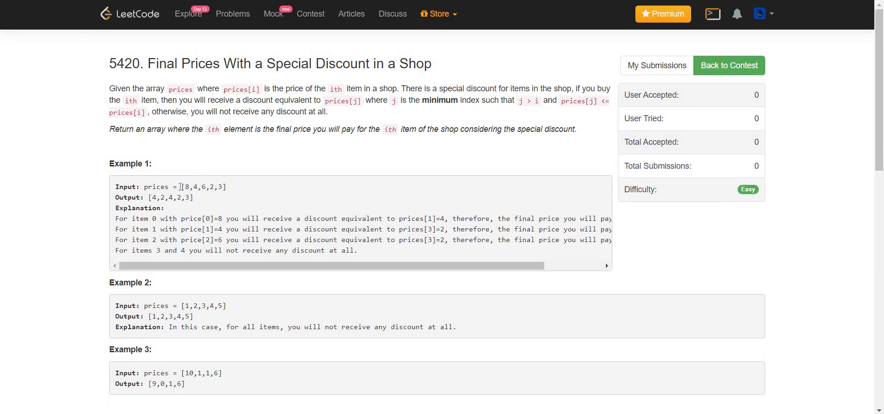
mouse_move(246, 193)
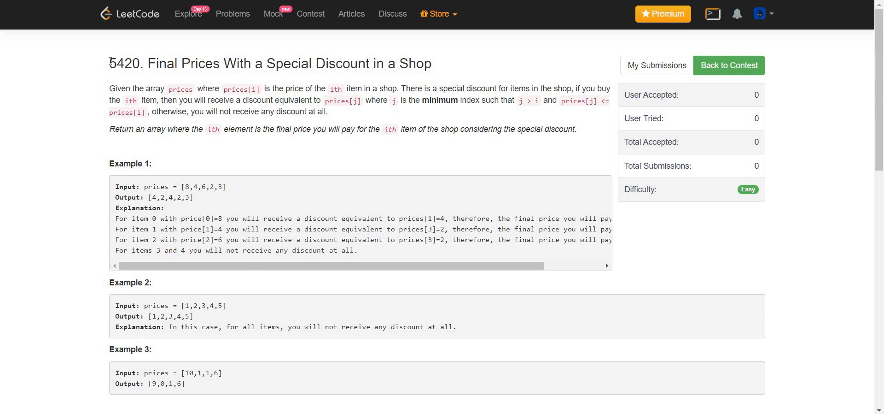
mouse_move(73, 107)
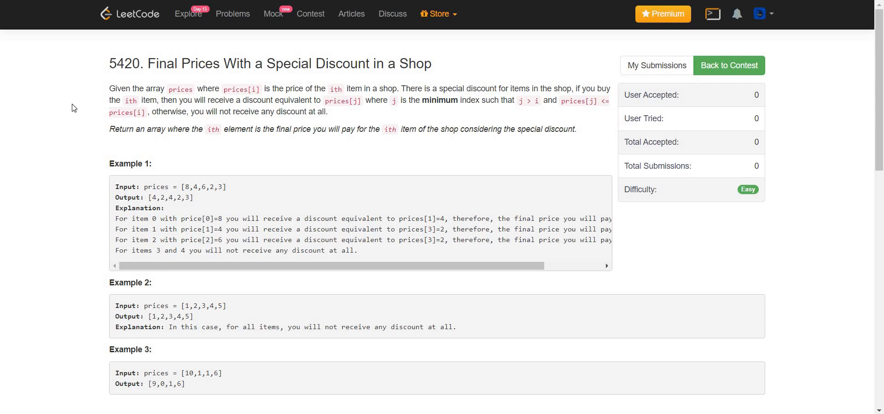
mouse_move(110, 90)
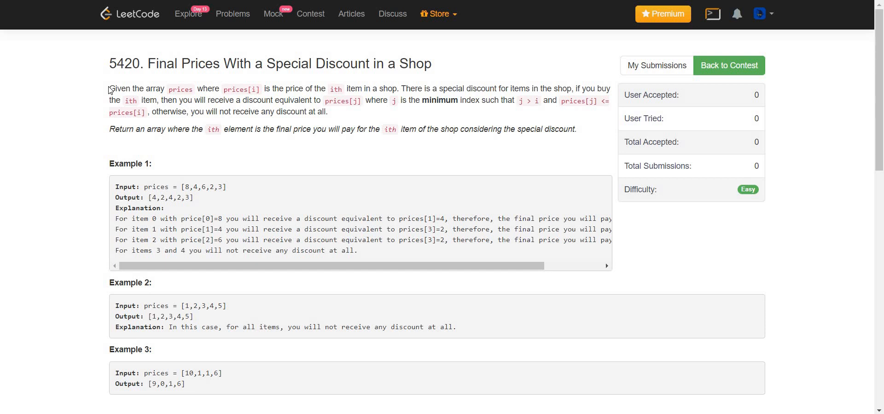
mouse_move(572, 190)
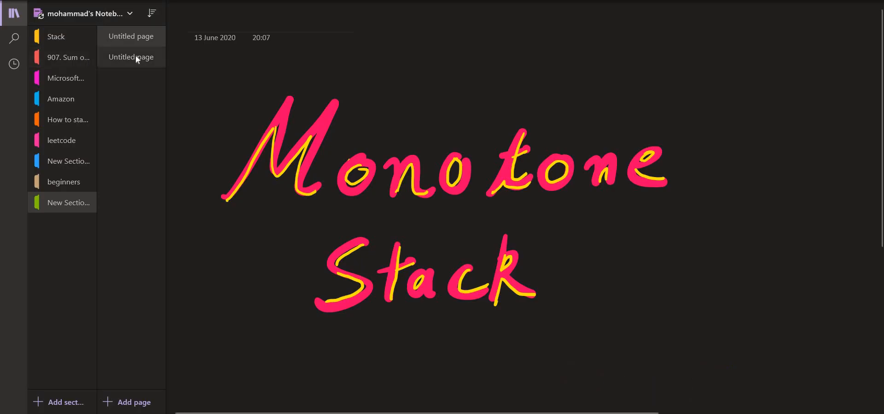
- On the second Untitled page, underline 8 and 4, push 8, then cross it out
left_click(131, 57)
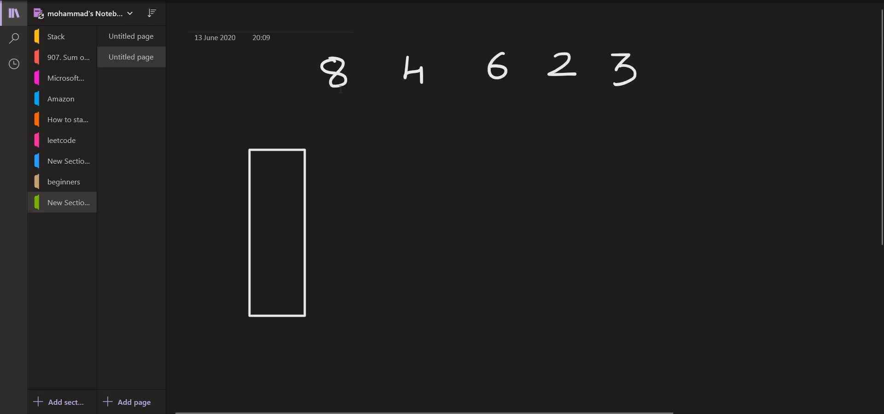
left_click_drag(333, 104, 355, 104)
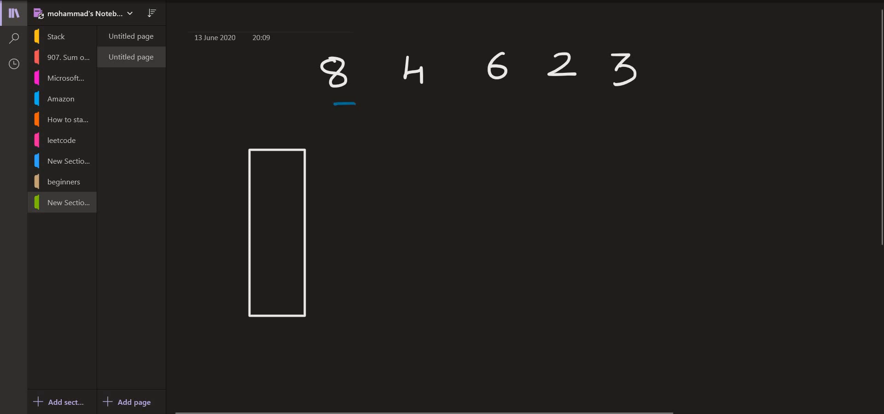
left_click(275, 296)
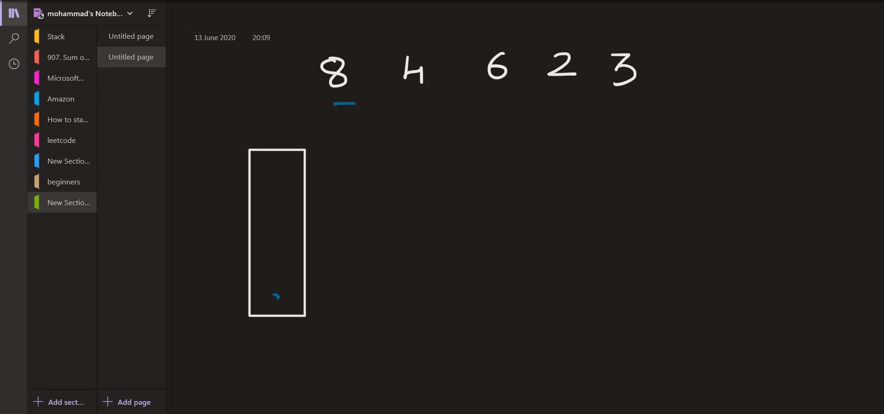
left_click_drag(275, 293, 274, 308)
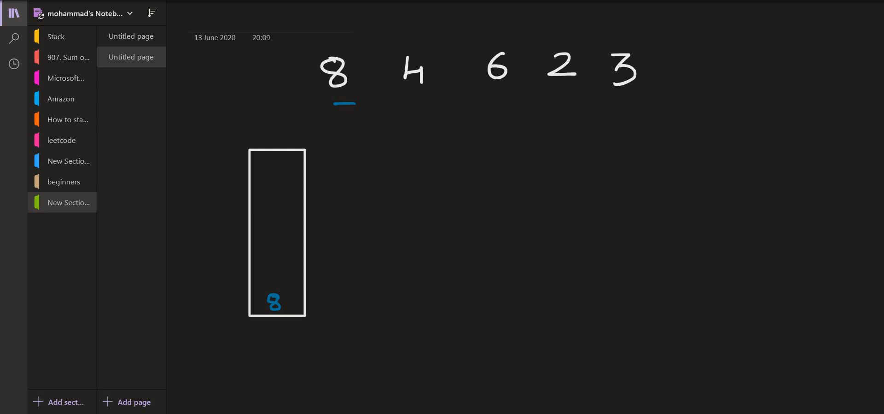
left_click_drag(401, 98, 427, 98)
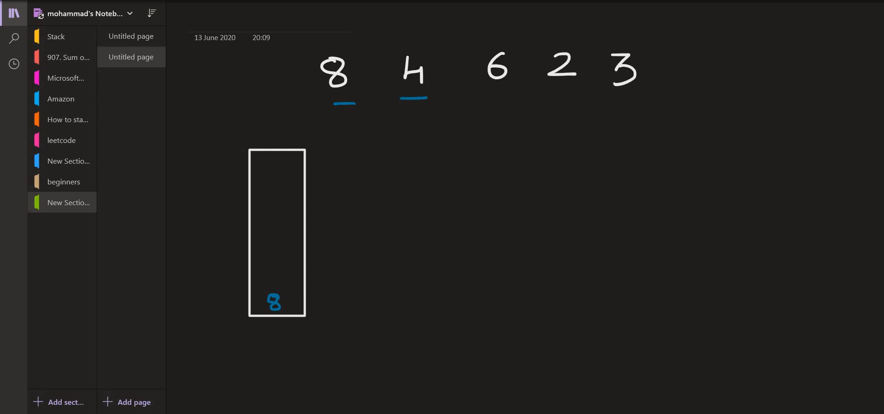
left_click_drag(263, 311, 290, 296)
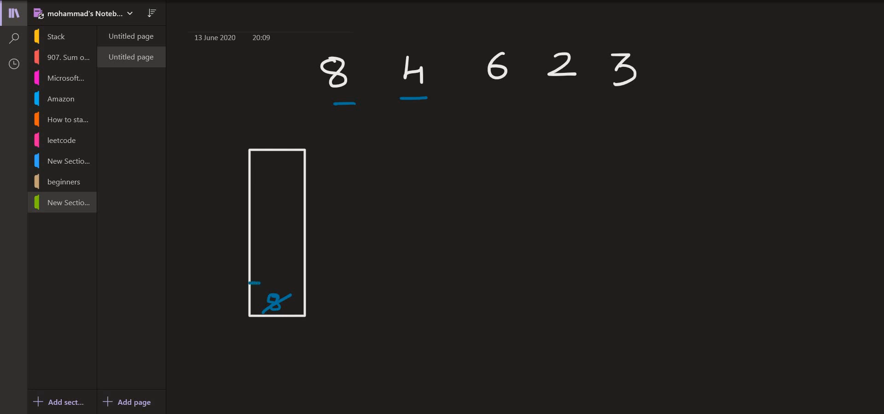
left_click_drag(346, 104, 358, 158)
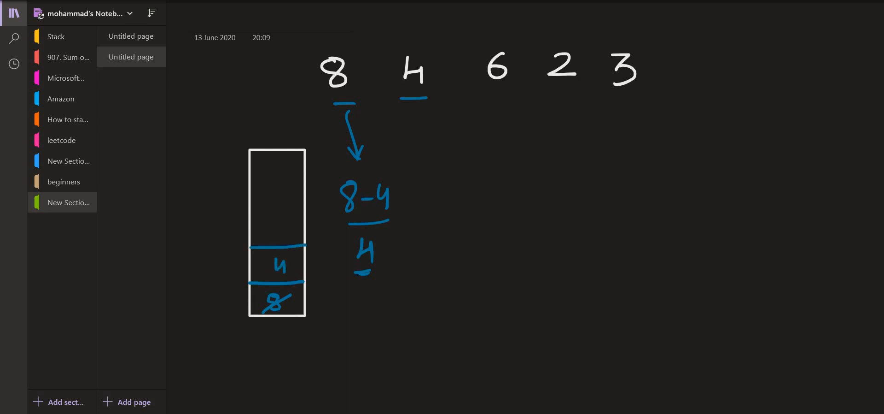
- Underline and push 6, draw arrows, and write 6-2 = 4 and 4-2
left_click_drag(480, 95, 515, 96)
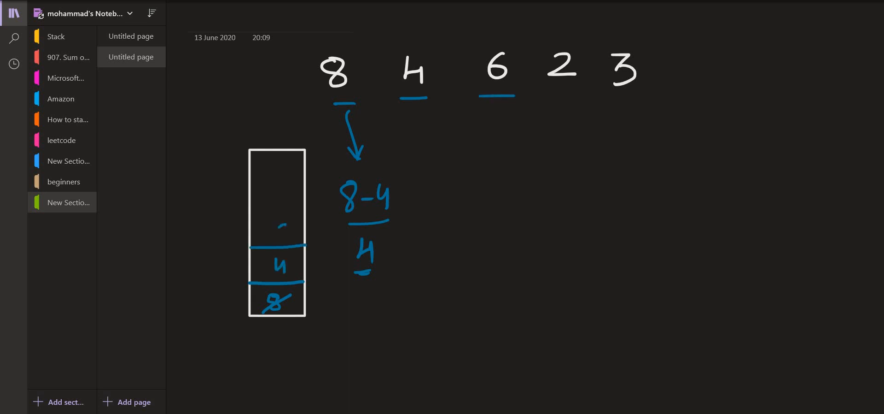
left_click_drag(254, 215, 304, 237)
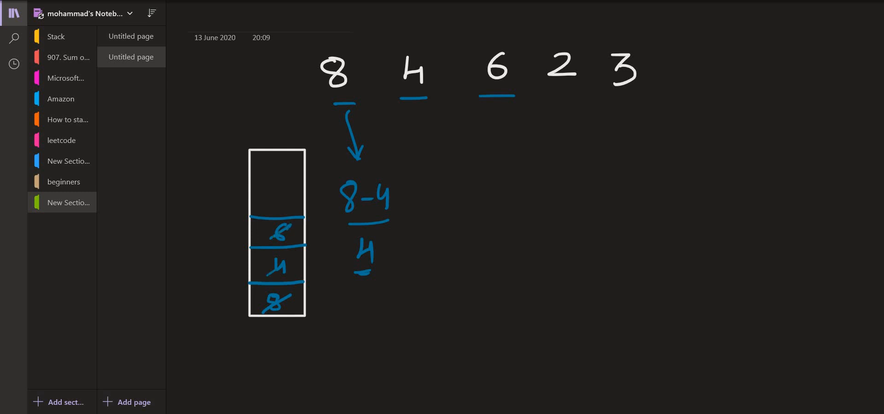
left_click_drag(492, 115, 499, 183)
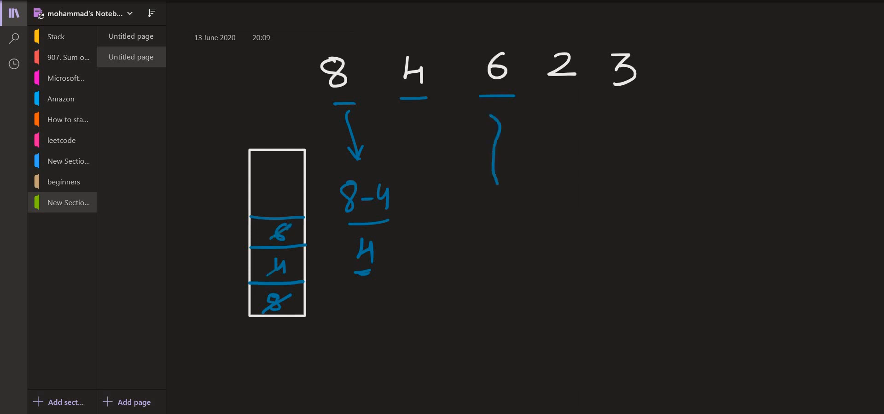
left_click_drag(495, 113, 495, 186)
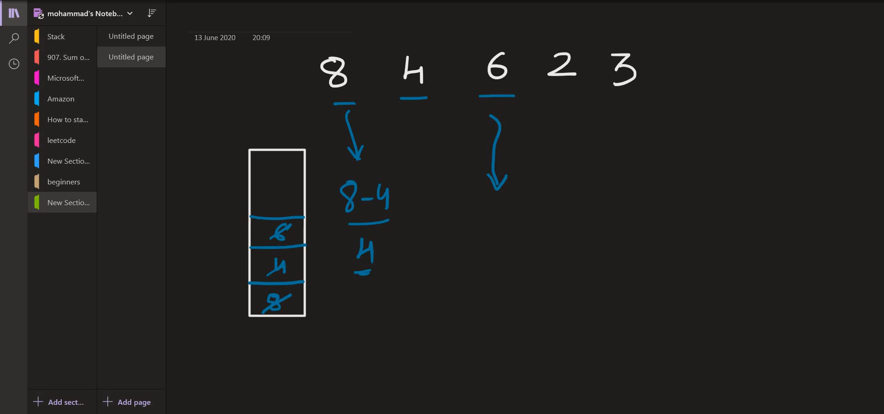
left_click_drag(480, 215, 527, 221)
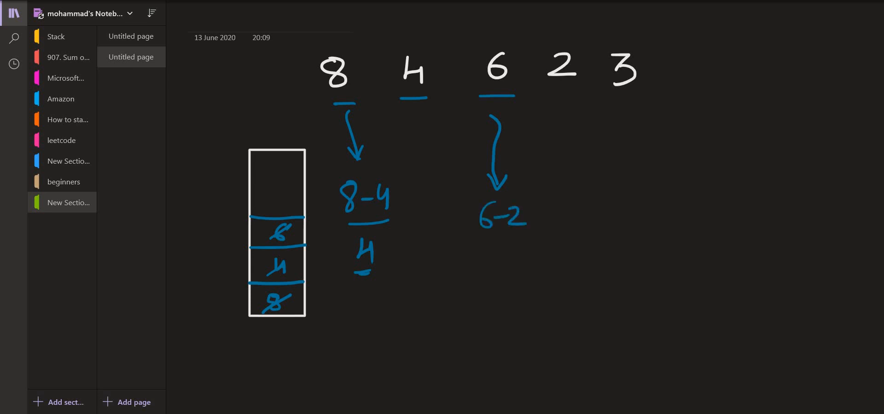
left_click_drag(417, 104, 425, 186)
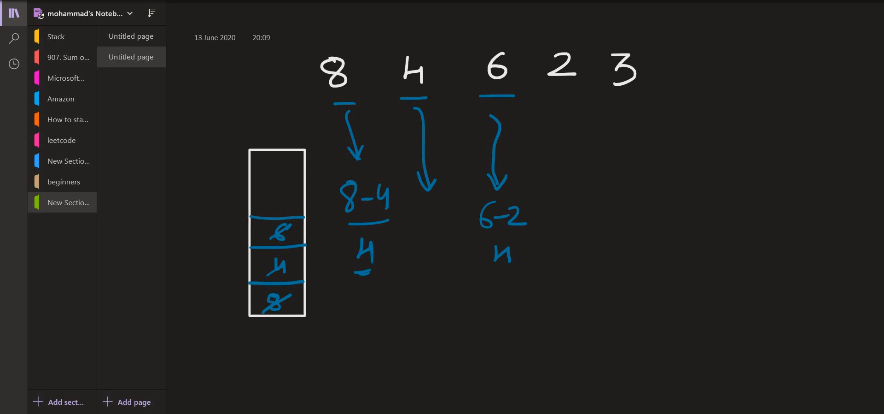
left_click_drag(412, 211, 445, 265)
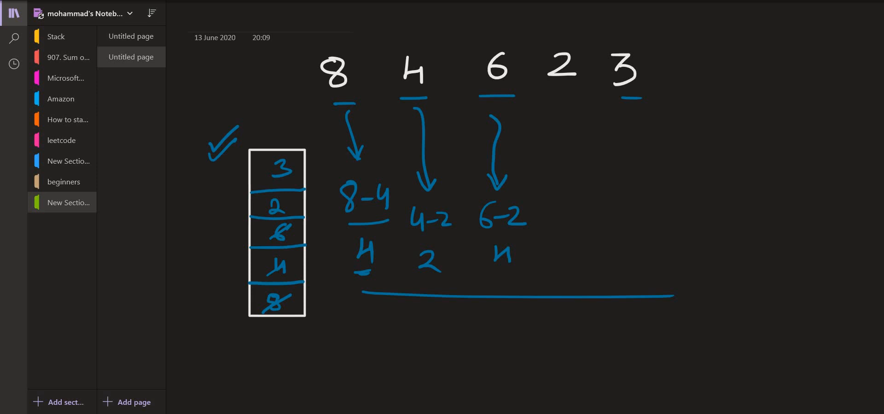
- Circle the top 3, check off final prices 4, 2, 4, 2, 3, and underline O(n)
left_click_drag(259, 166, 287, 155)
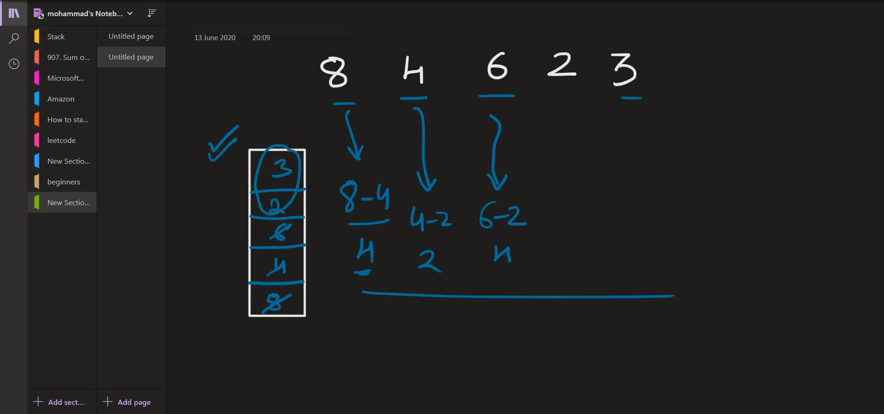
left_click_drag(290, 102, 282, 144)
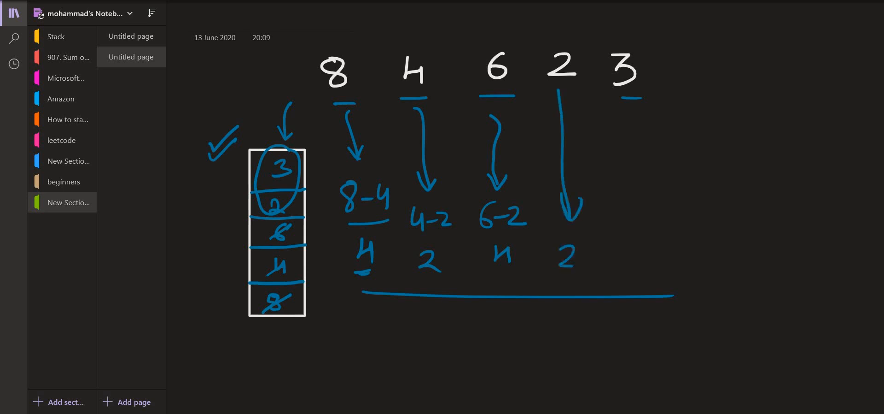
left_click_drag(637, 102, 638, 249)
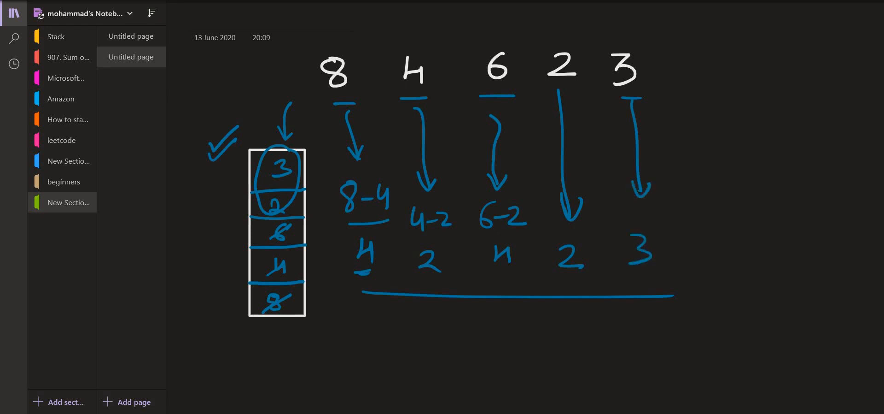
left_click_drag(653, 79, 684, 79)
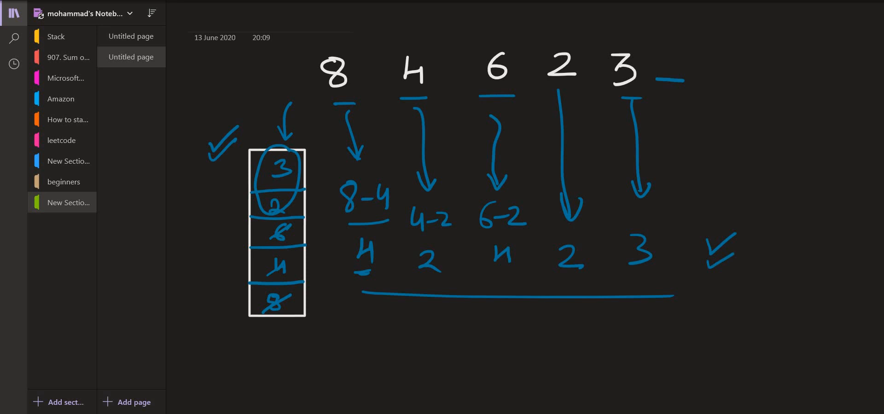
left_click_drag(716, 130, 795, 130)
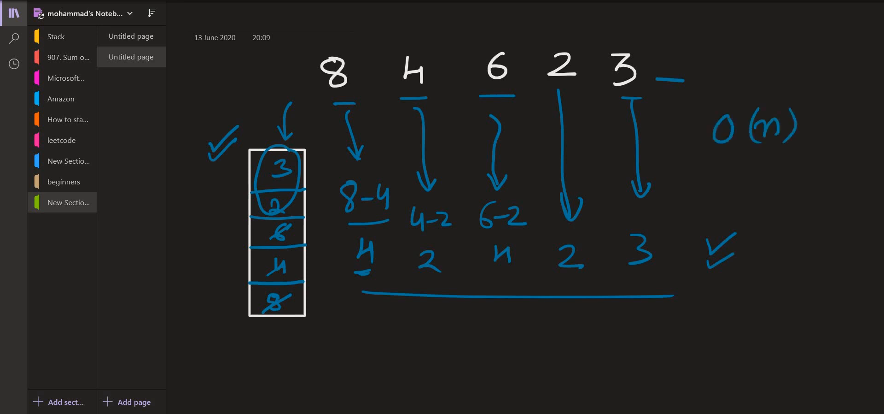
left_click_drag(705, 158, 806, 151)
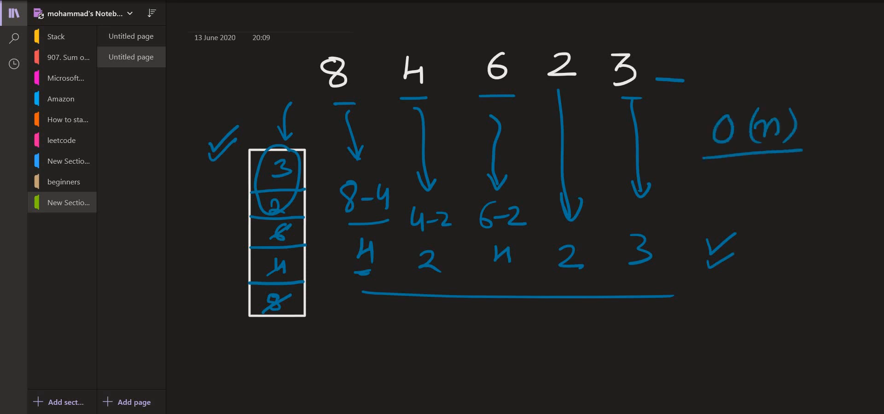
left_click_drag(282, 333, 355, 372)
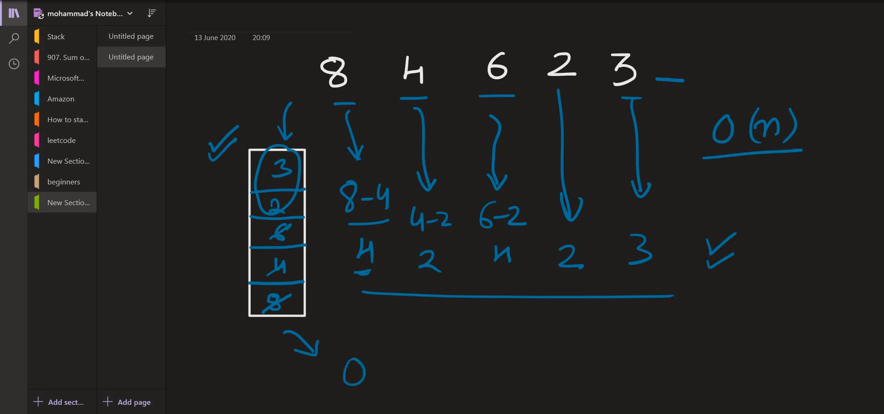
- Return to LeetCode problem 5420, Final Prices With a Special Discount in a Shop
left_click_drag(341, 367, 420, 395)
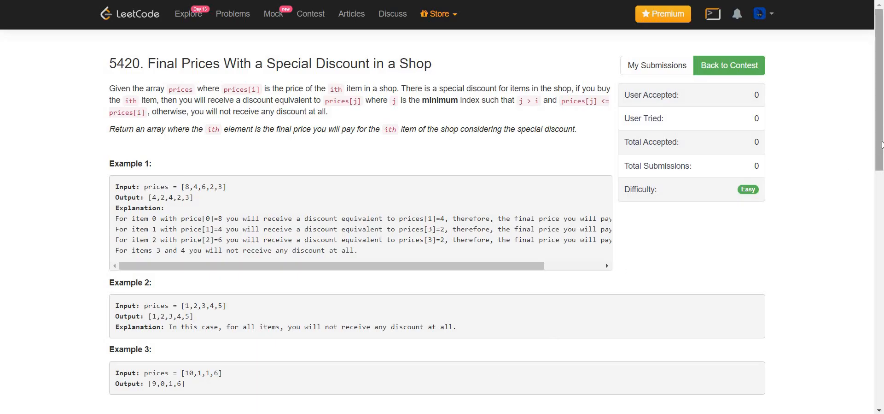
- Declare stack<int> s and a for loop with i running from 0 to prices.size()
scroll("down", 3)
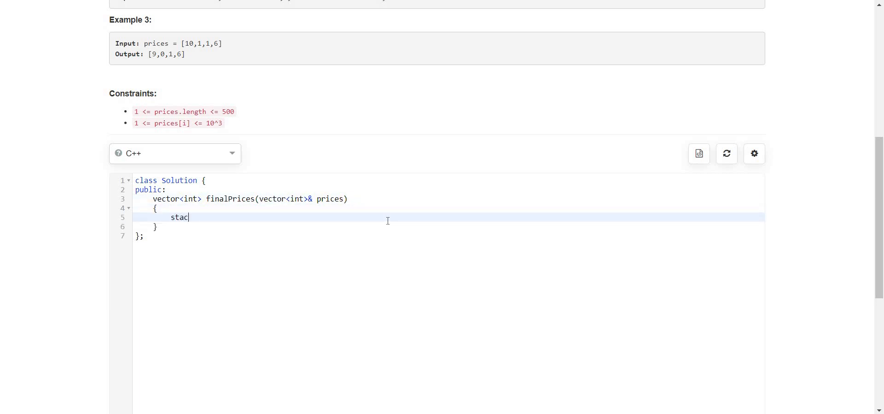
type("k<")
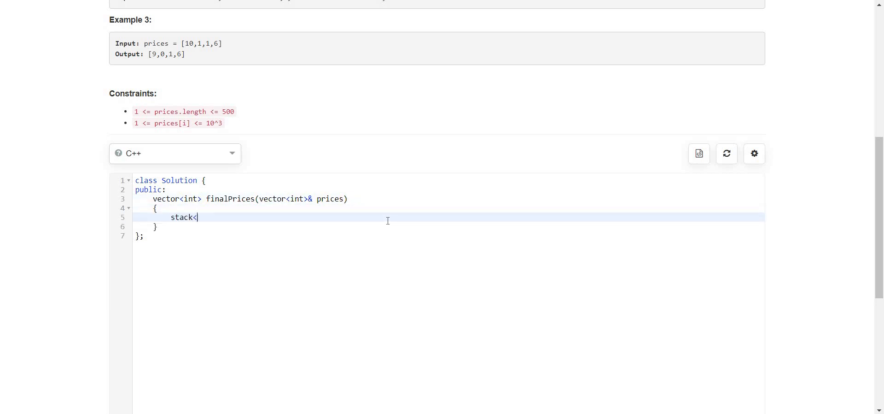
type("int> s;")
type("for(int ")
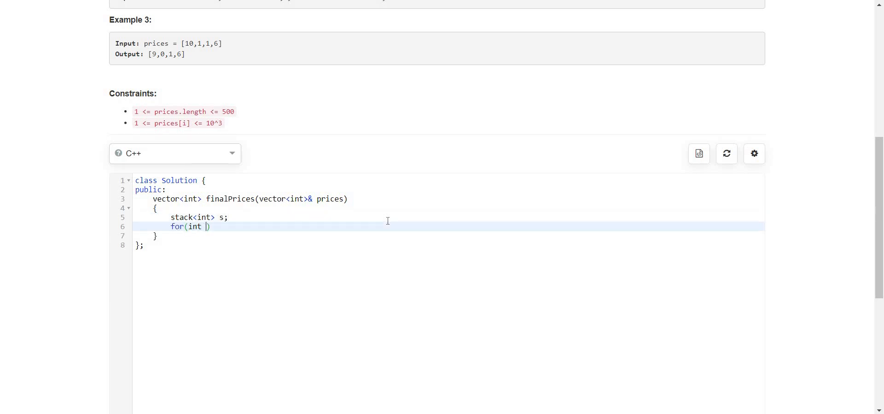
type("i=0;i<")
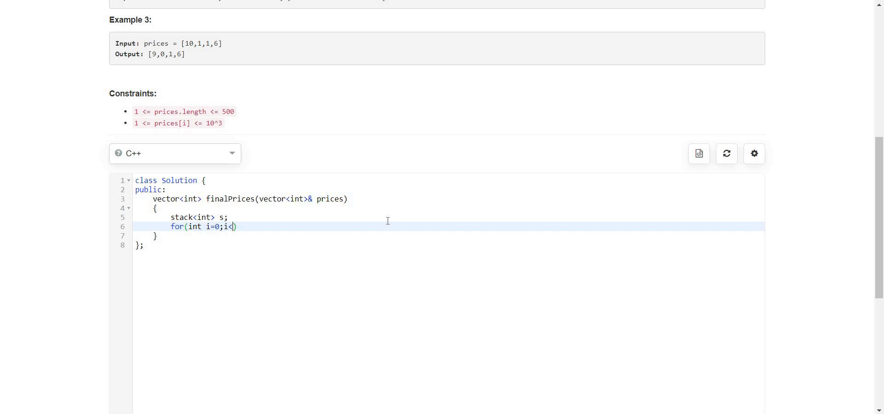
type("pri")
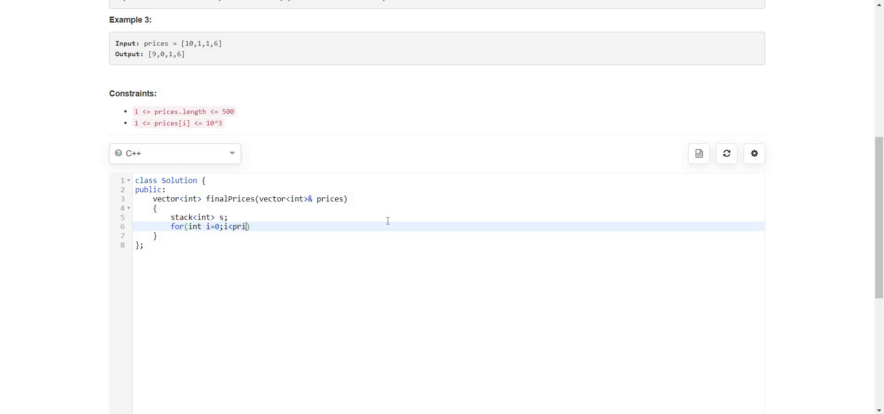
type("ces.soi")
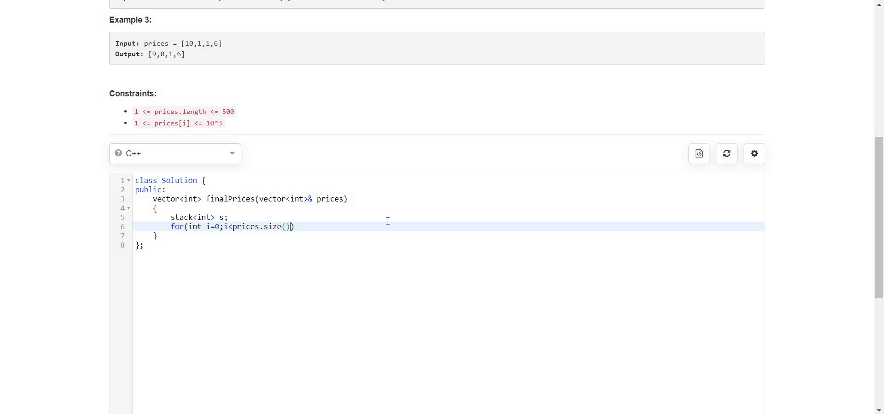
type(";i++)")
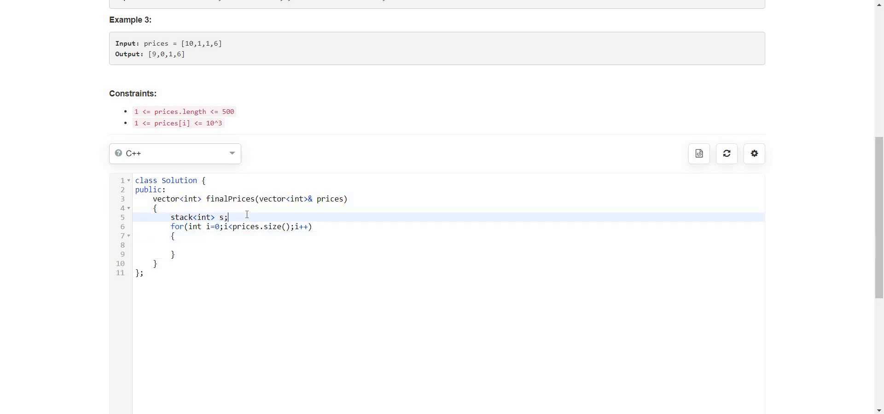
- Add vector<int> ans = prices; as the answer copy
type("vector")
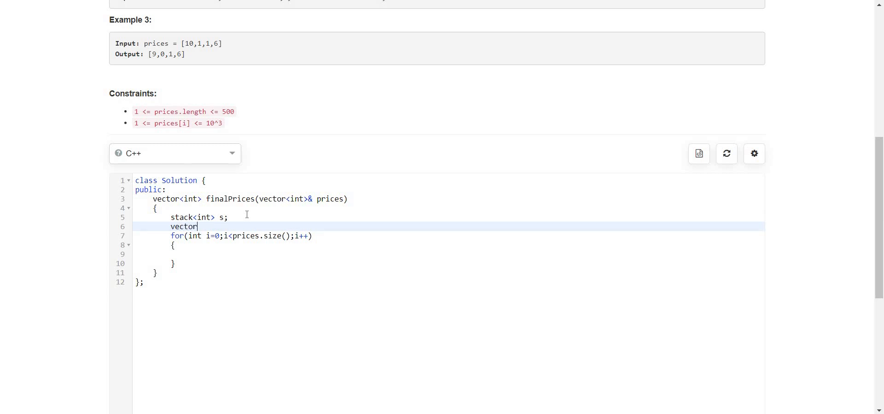
type("<int> asm")
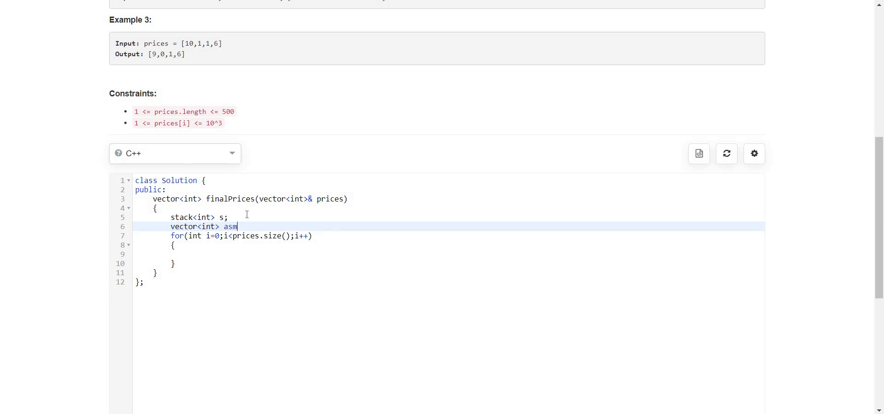
type("ans=")
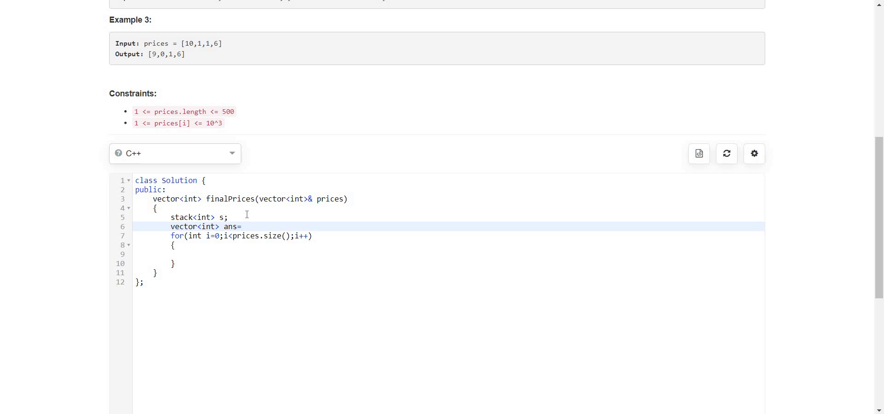
type("pri")
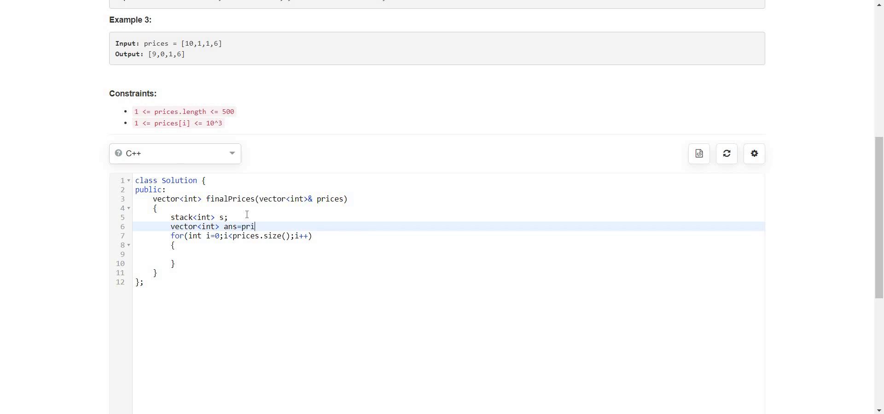
type("ces;")
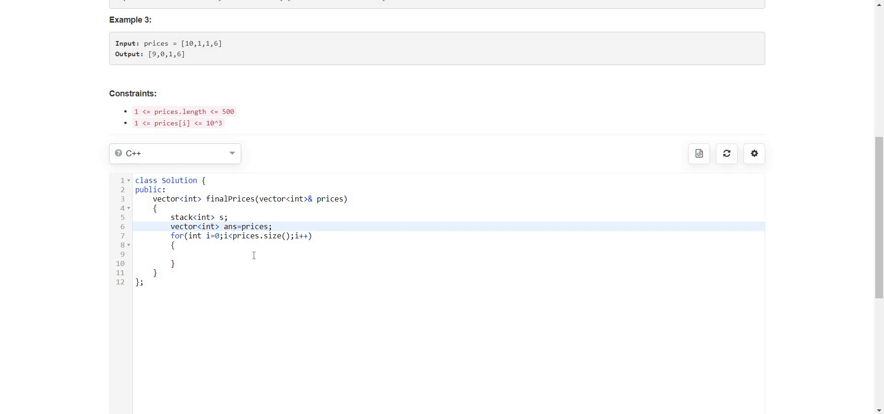
- Start the while condition with (!s.empty()) && (...)
type("while")
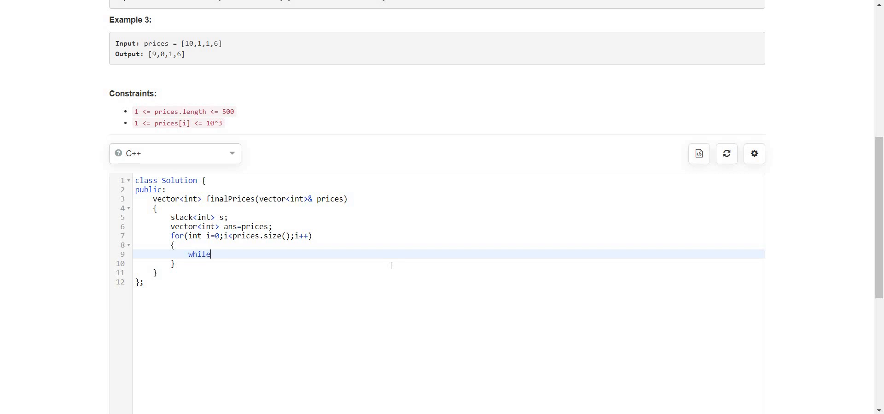
type("(!)")
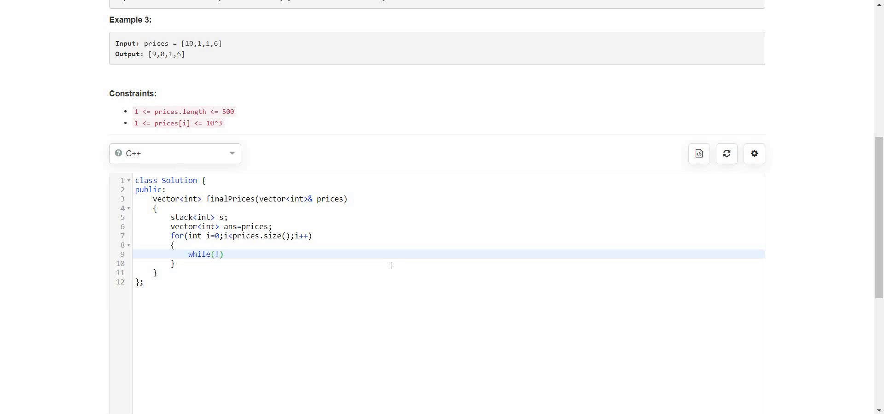
type("s")
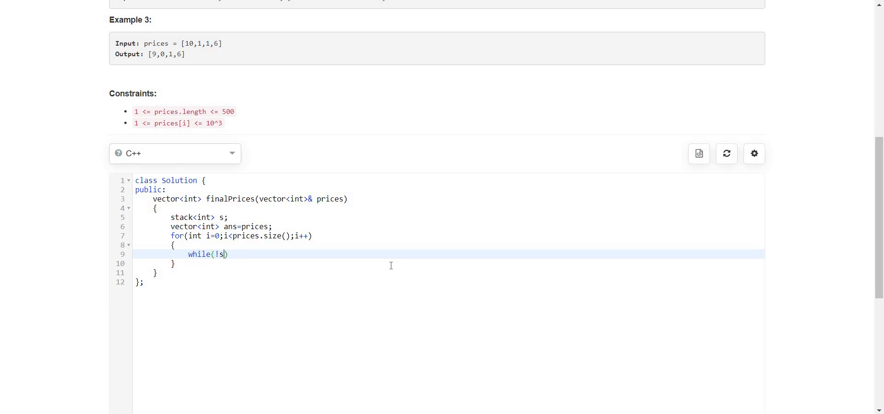
type(".em")
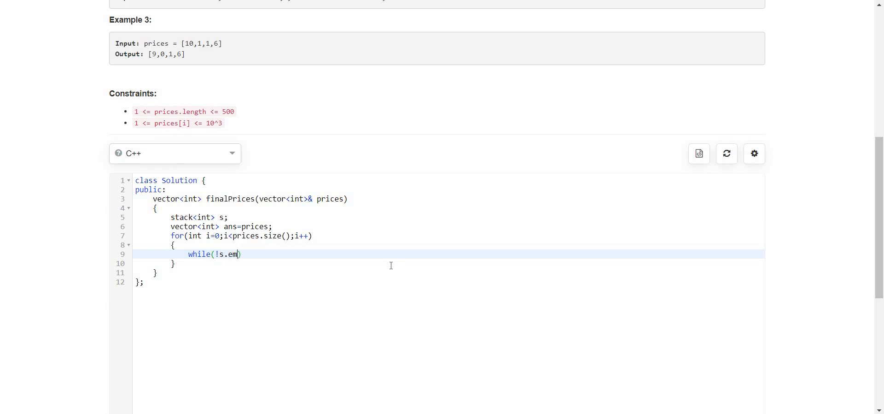
type("pty()")
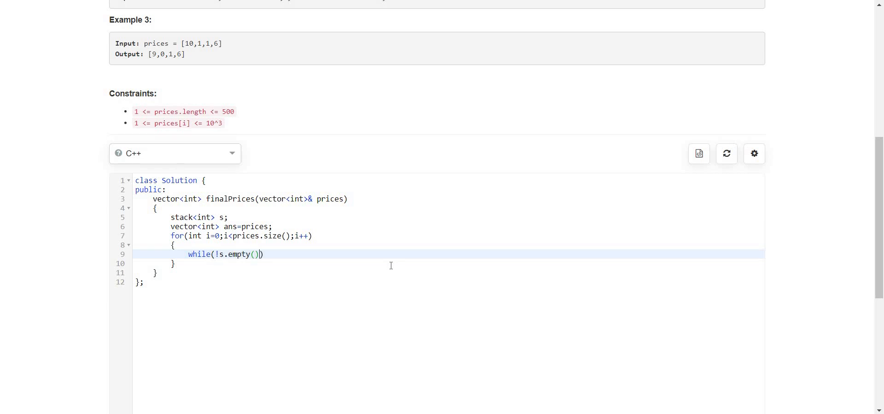
type("&&")
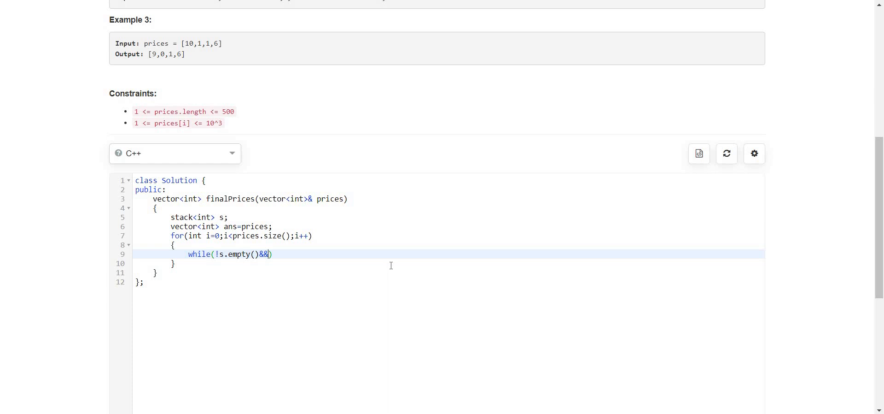
type("()")
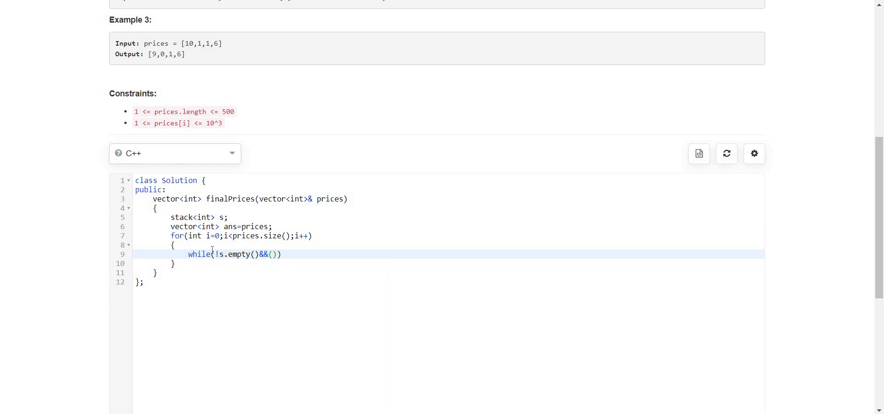
type("(")
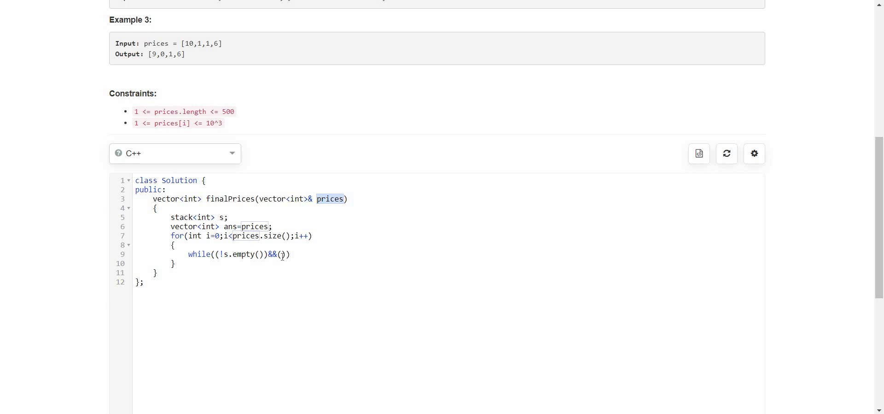
- Fill the second while condition as prices[s.top()] >= prices[i]
left_click(283, 254)
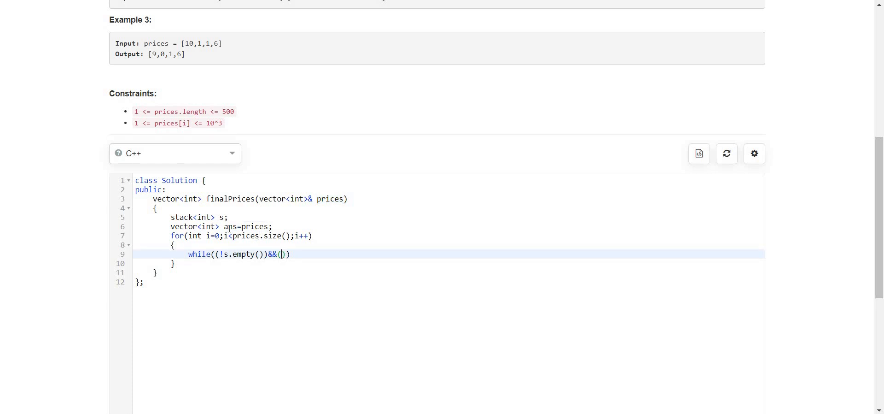
mouse_move(412, 242)
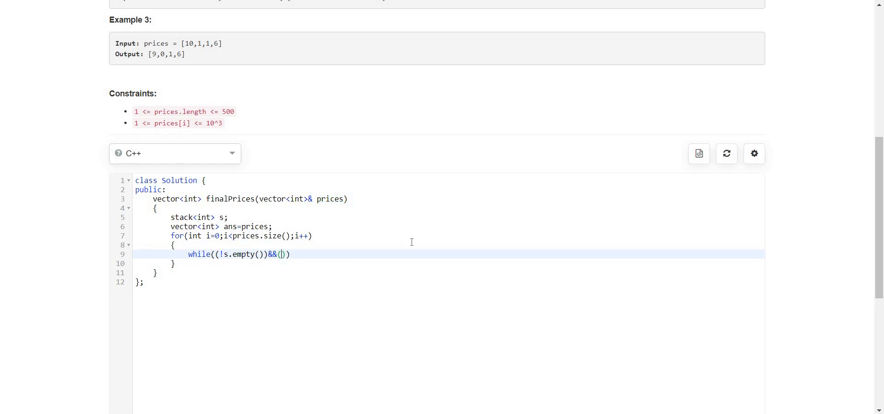
type("s.top")
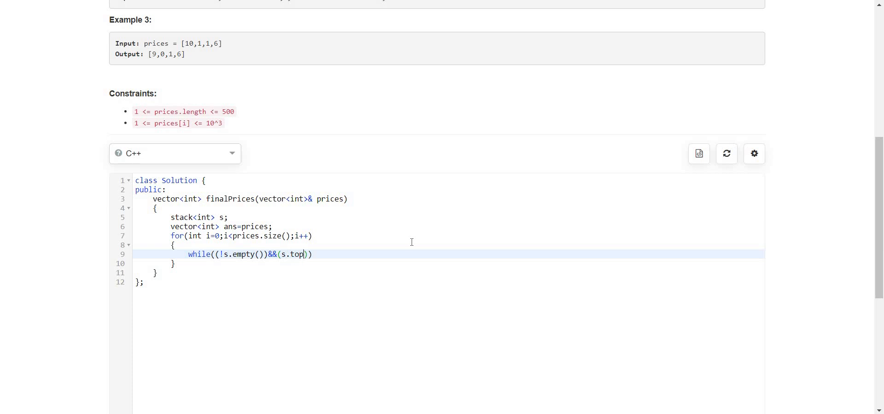
type("())")
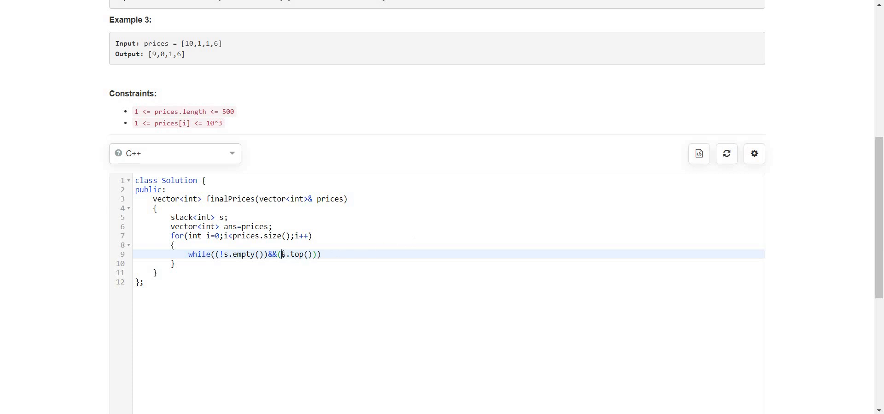
type("prices[")
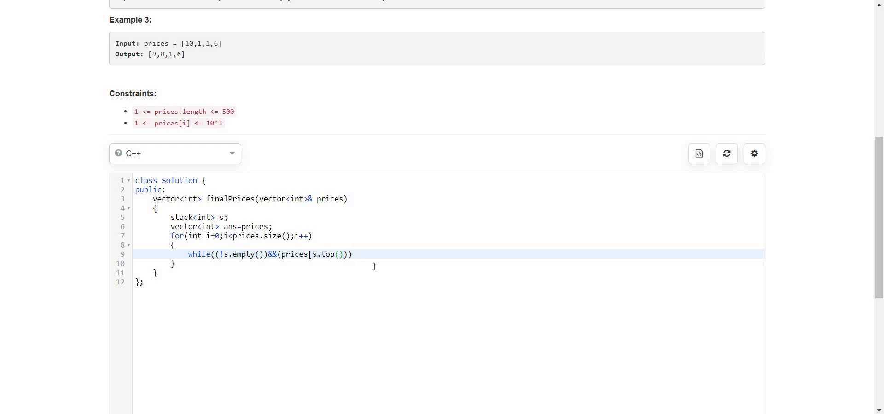
type("]")
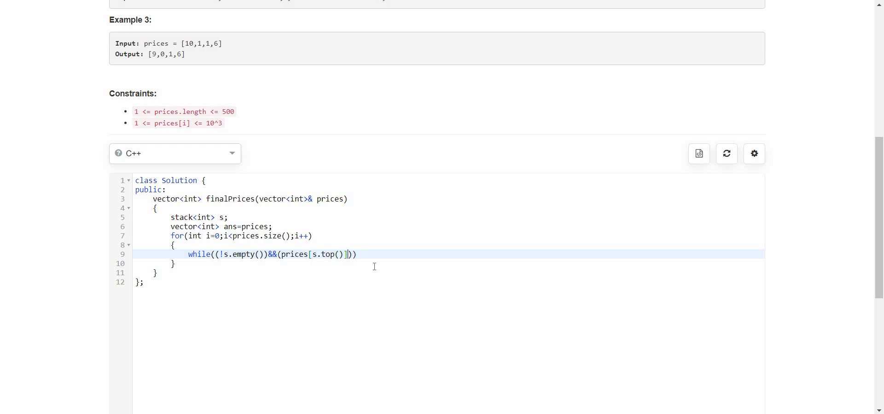
type(">=")
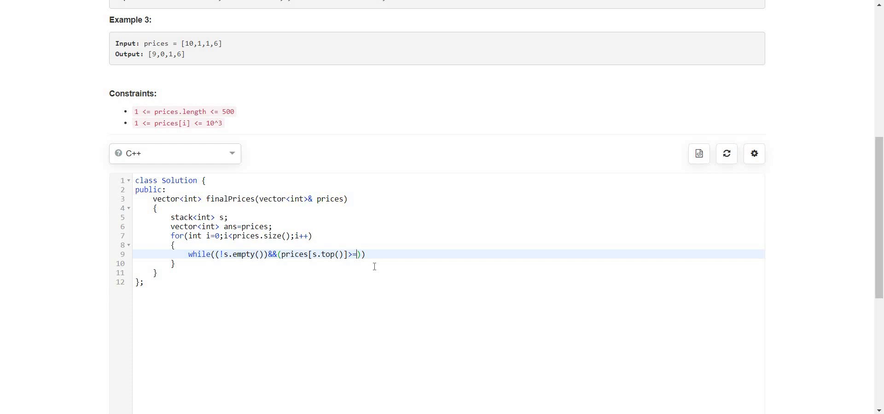
type("prices[i")
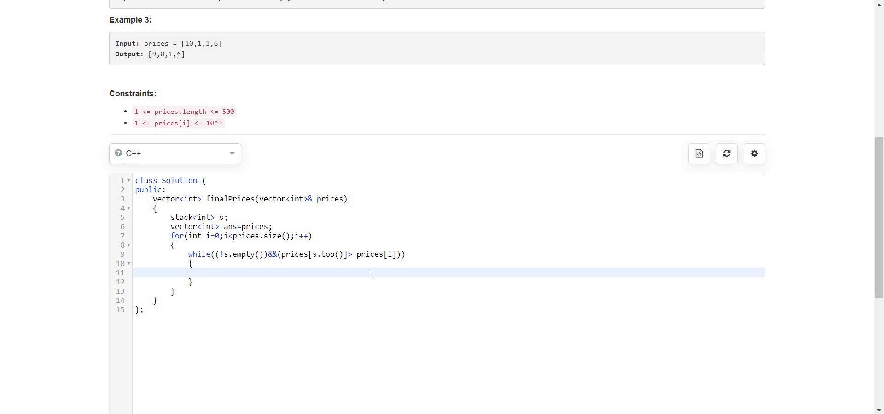
- Write ans[s.top()] = prices[s.top()] - prices[i]; in the while body
type("ans[]")
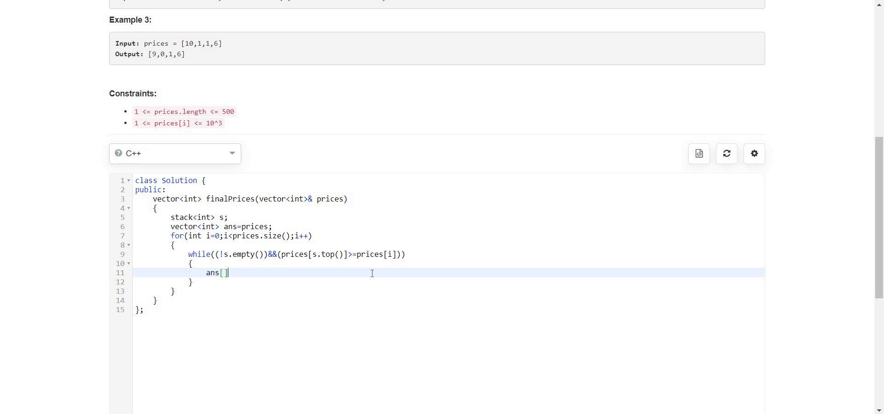
type("s.top")
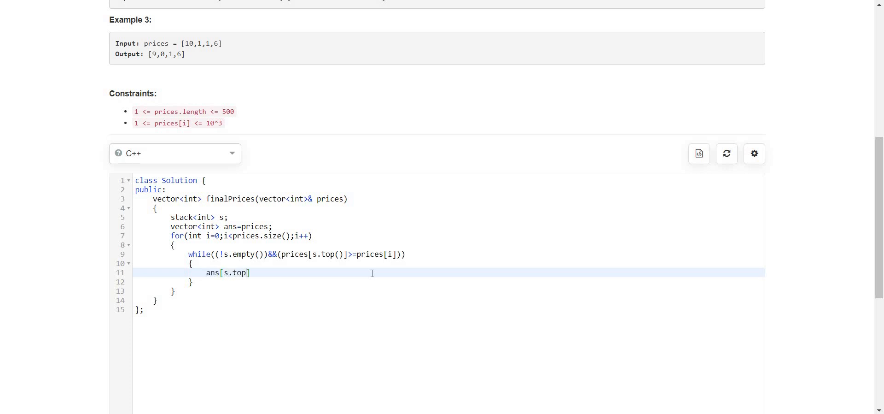
type("()")
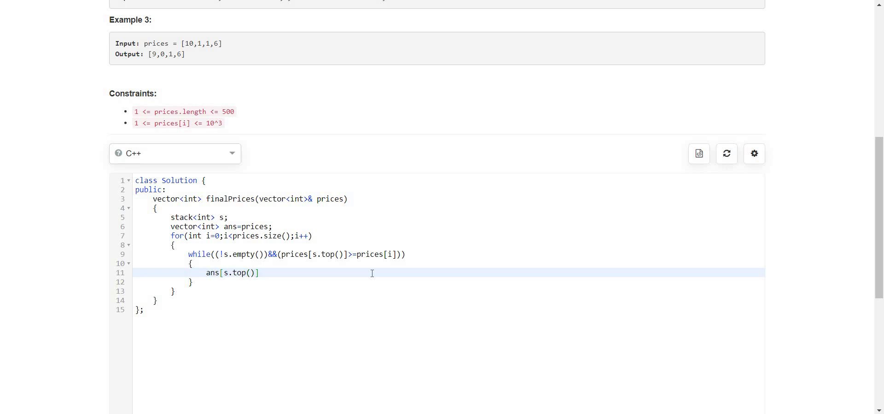
type("=")
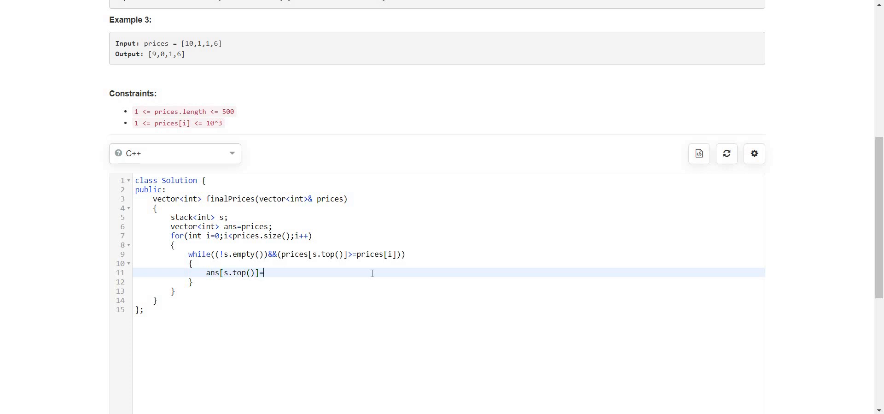
type("prices[i]")
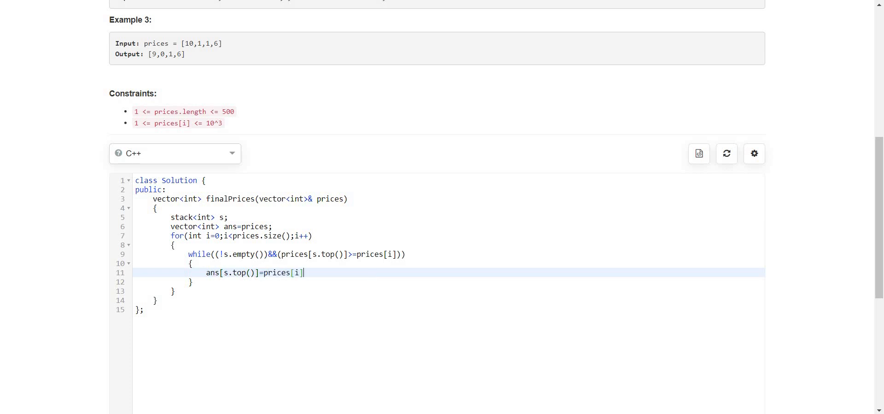
type("-")
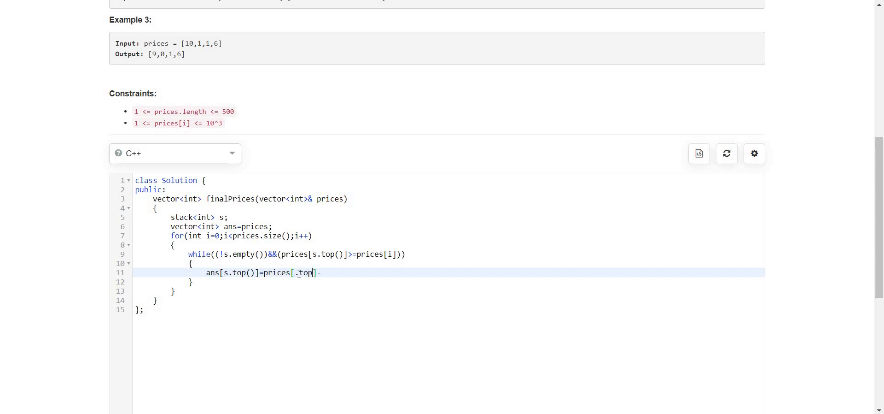
type("()")
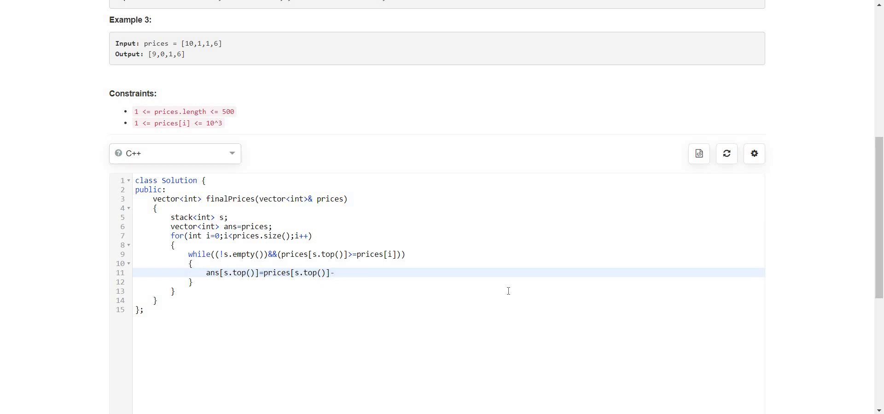
type("prices[]")
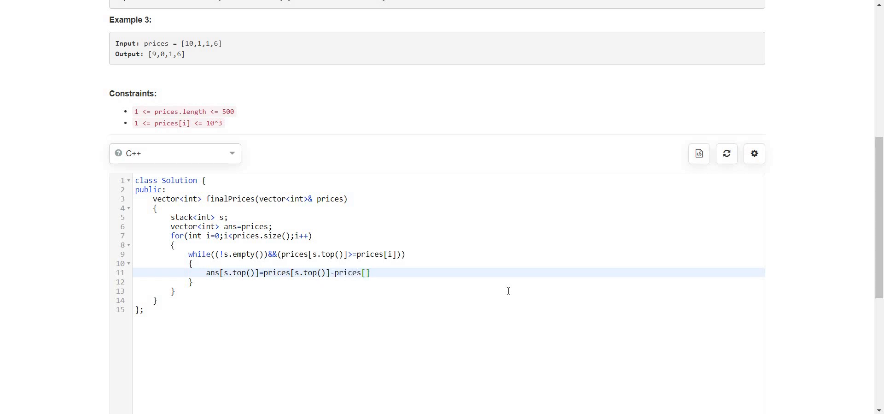
type("i")
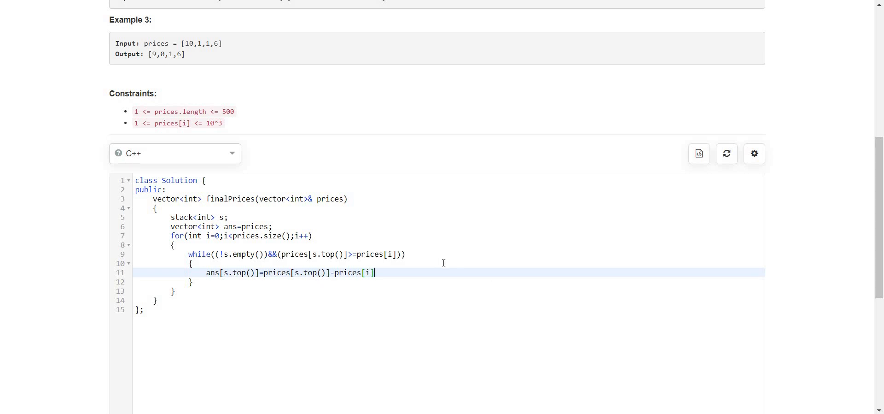
type(";")
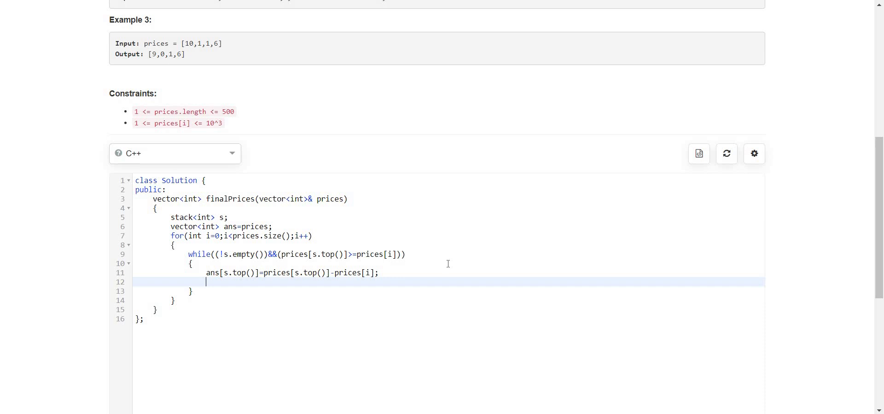
- Add s.pop(); in the loop body, s.push(i); after it, and return ans;
type("s.")
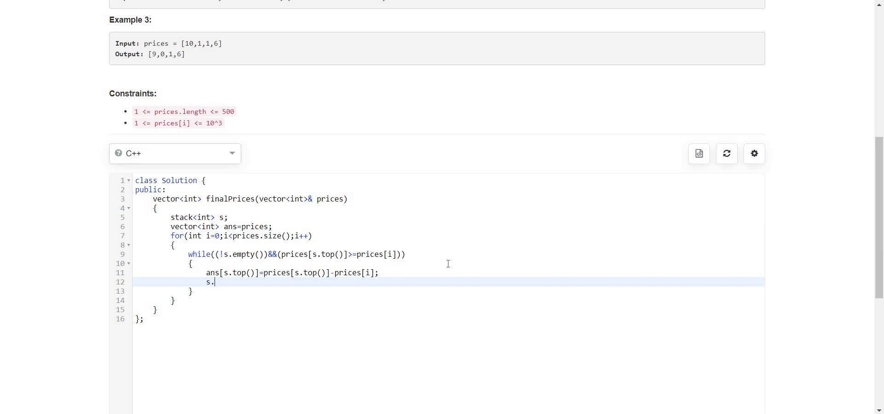
type("pop();")
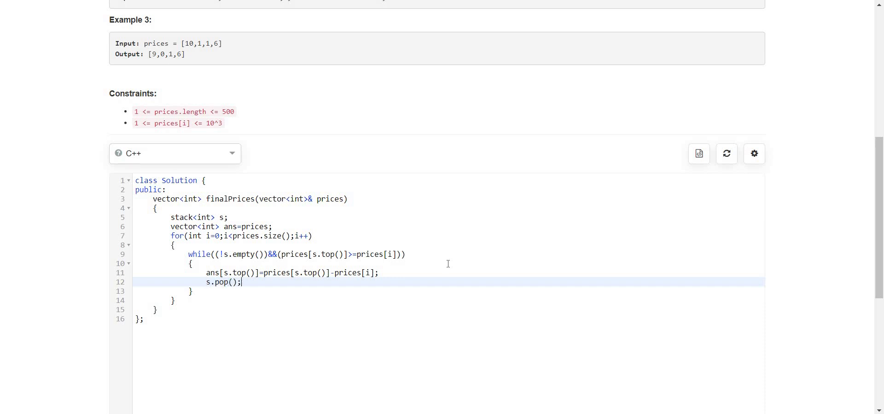
key("enter")
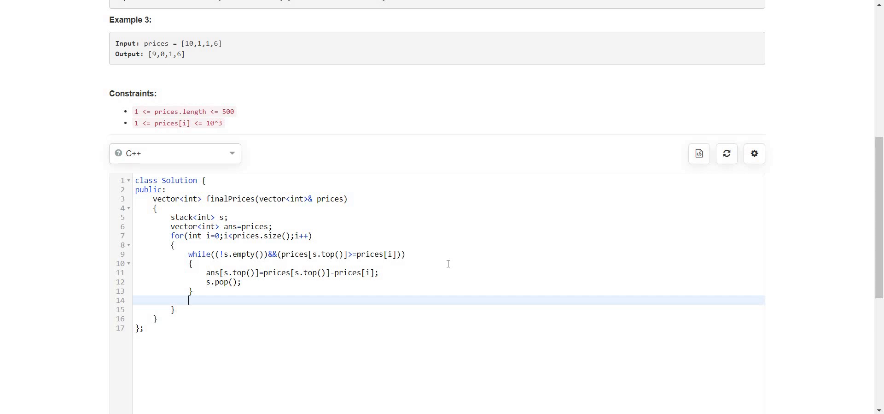
type("s.")
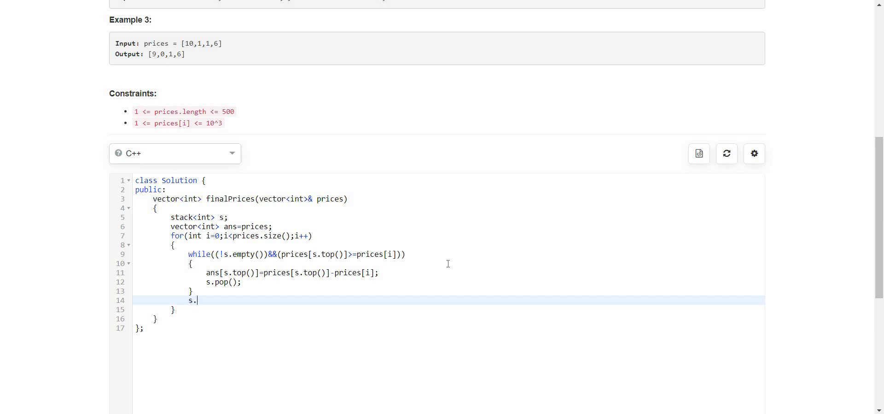
type("push()")
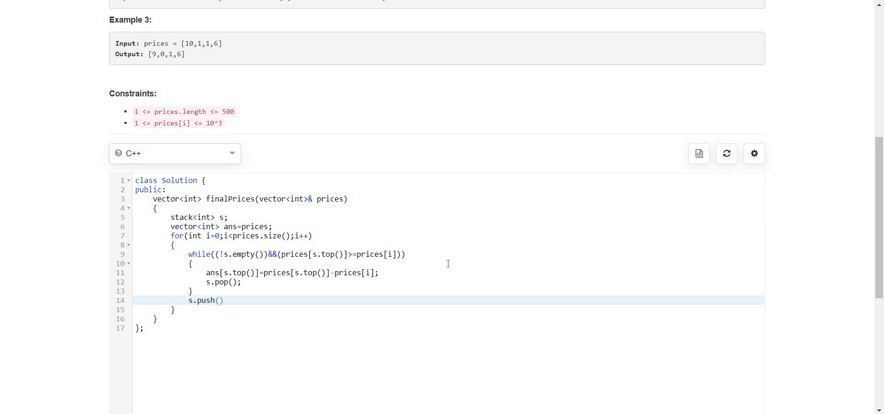
type("i);")
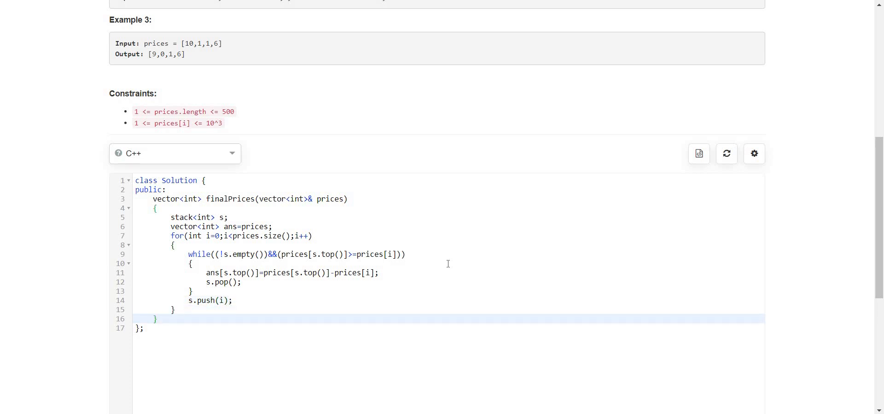
type("return ans;")
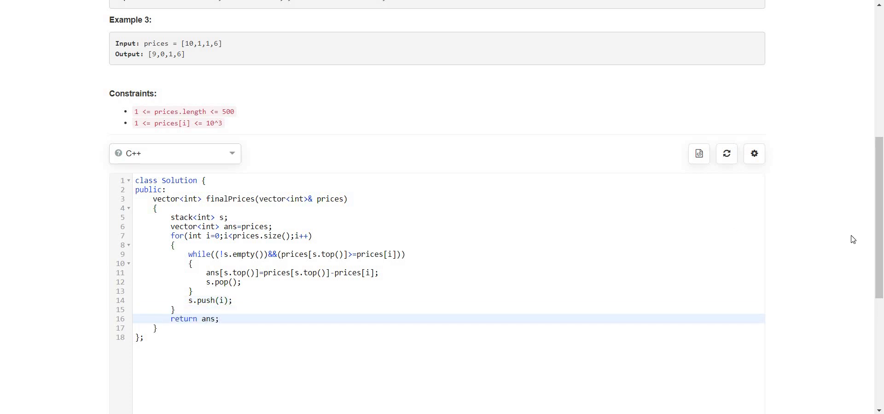
mouse_move(194, 269)
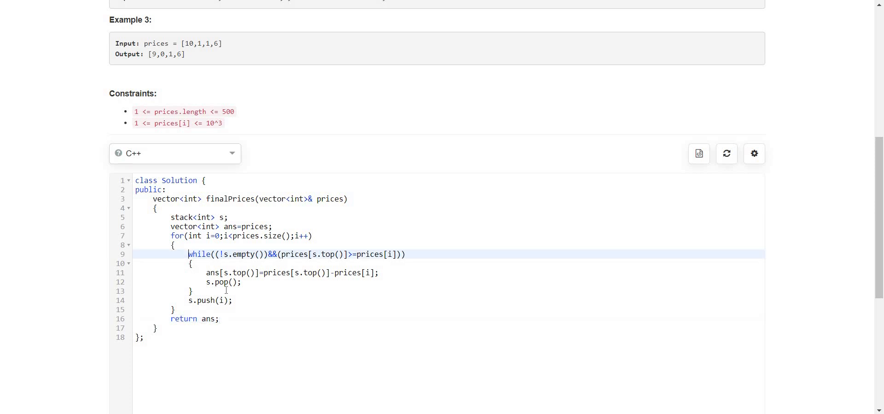
left_click_drag(188, 254, 233, 300)
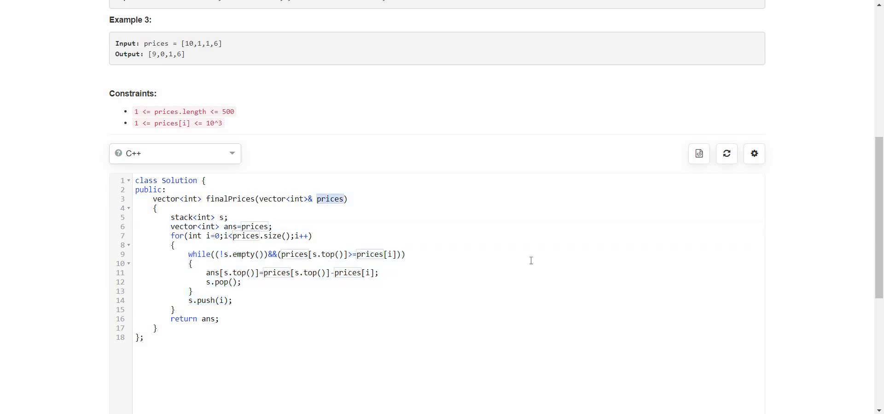
scroll("down", 3)
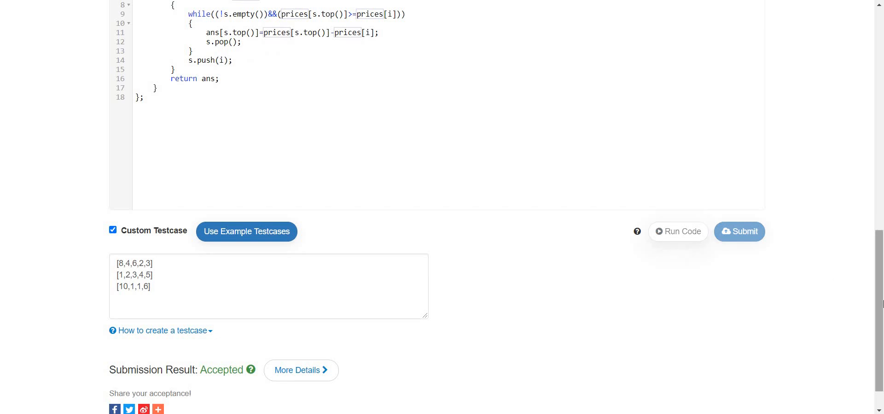
- Submit the C++ stack solution and confirm it shows Accepted
left_click(678, 231)
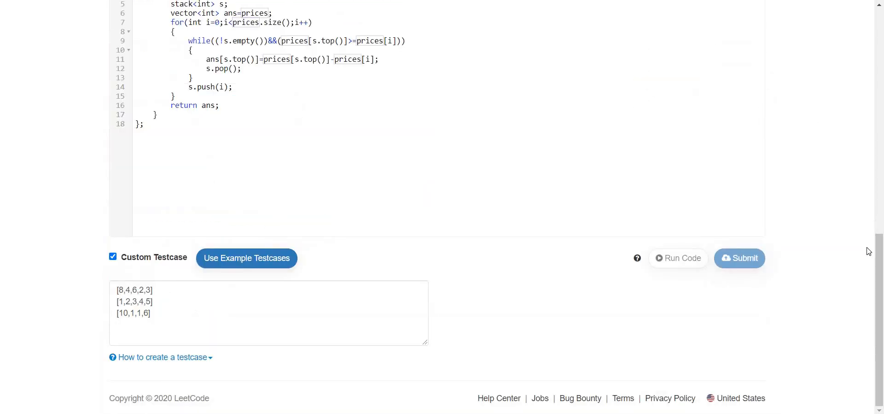
left_click(739, 258)
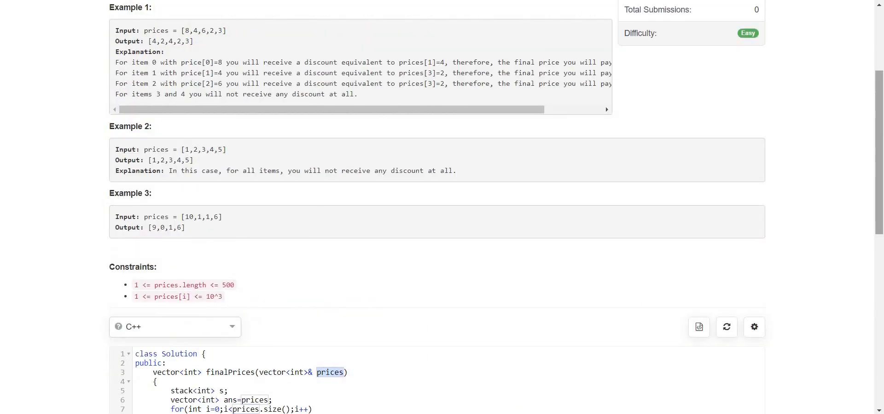
mouse_move(862, 101)
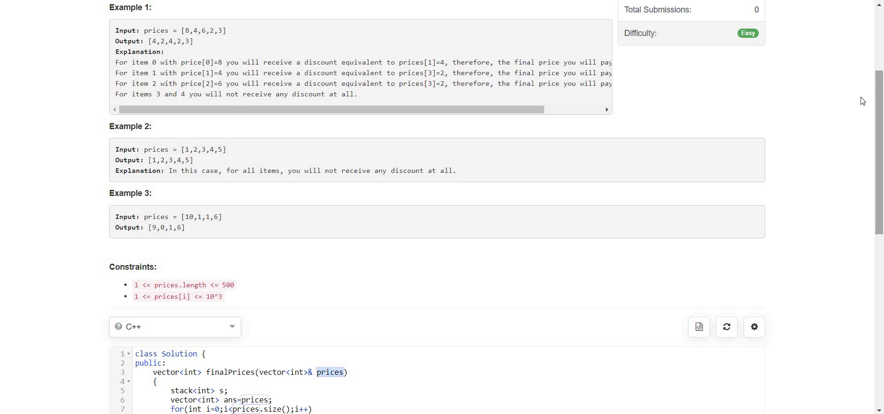